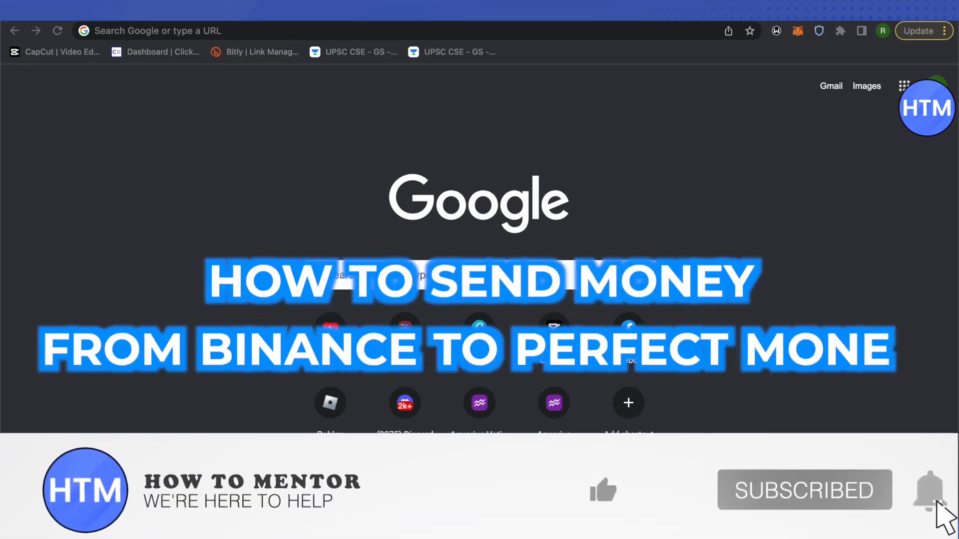
Step: Go to binance.com and reach P2P Trading from the Buy Crypto menu
{"action": "left_click", "coordinate": [603, 489]}
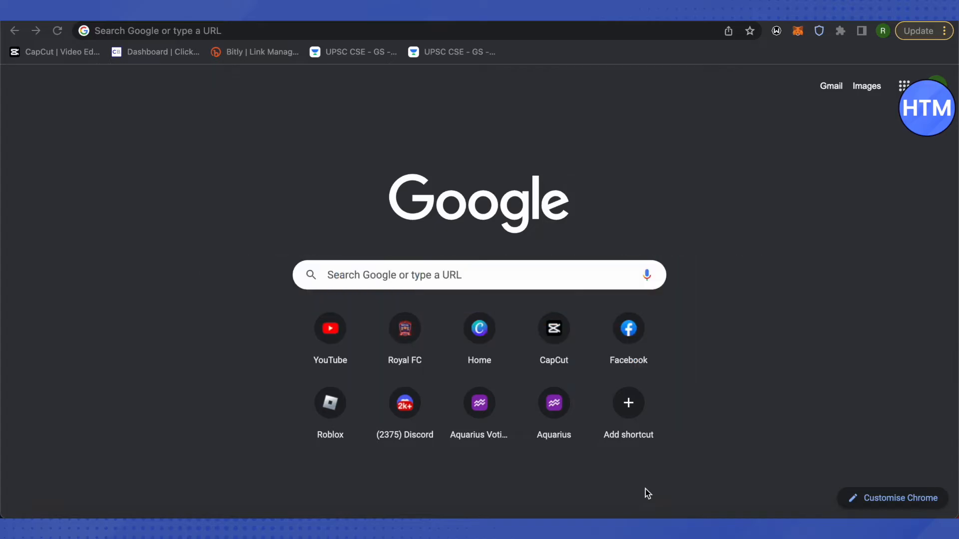
{"action": "mouse_move", "coordinate": [802, 118]}
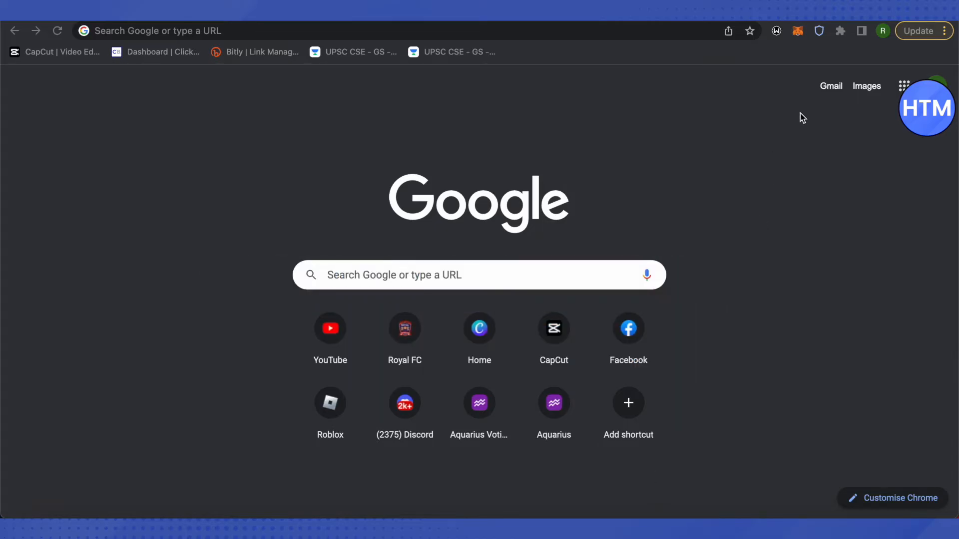
{"action": "type", "text": "binance.com/en"}
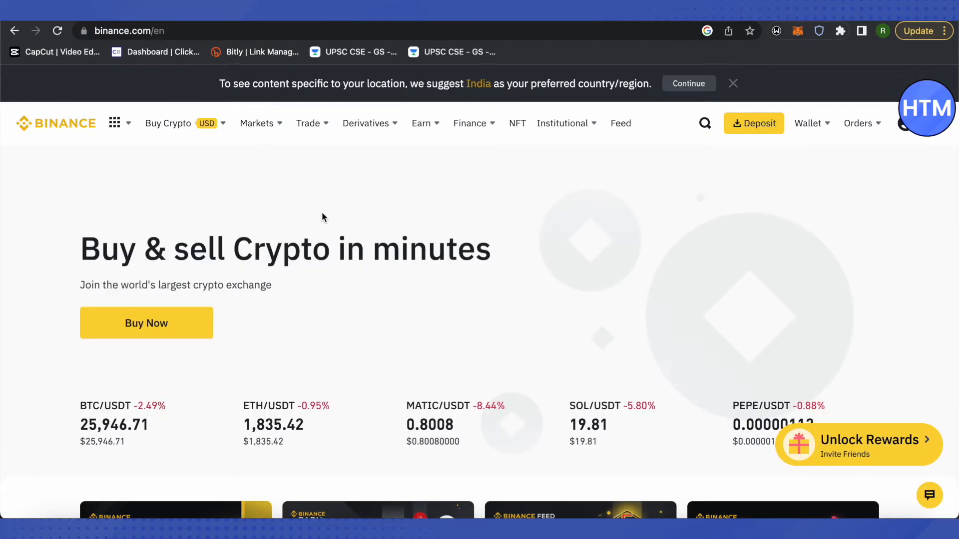
{"action": "left_click", "coordinate": [168, 123]}
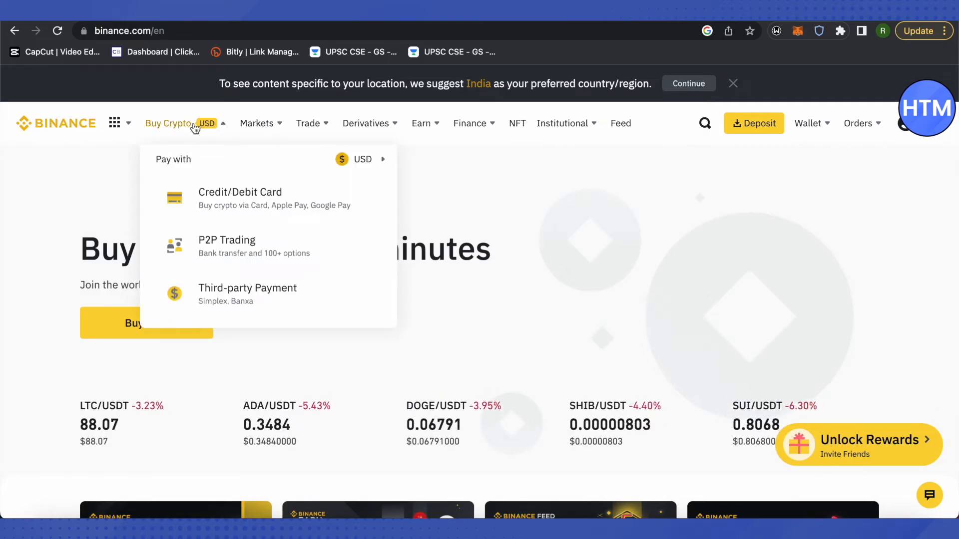
{"action": "mouse_move", "coordinate": [243, 246]}
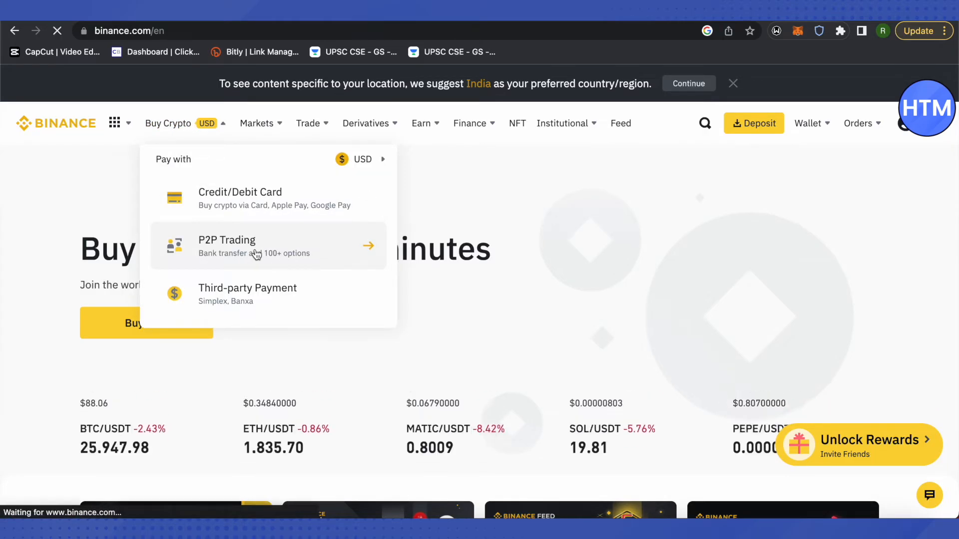
{"action": "left_click", "coordinate": [226, 246]}
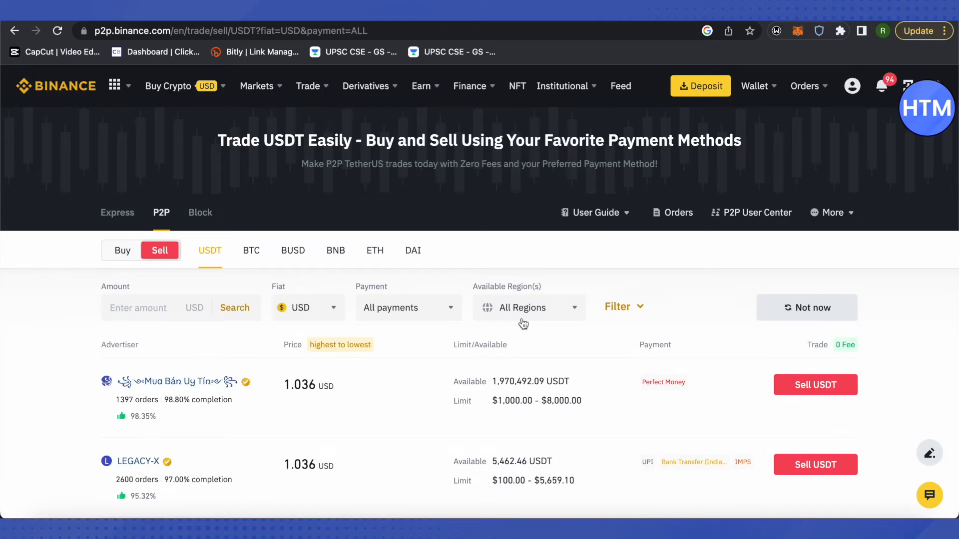
{"action": "mouse_move", "coordinate": [760, 154]}
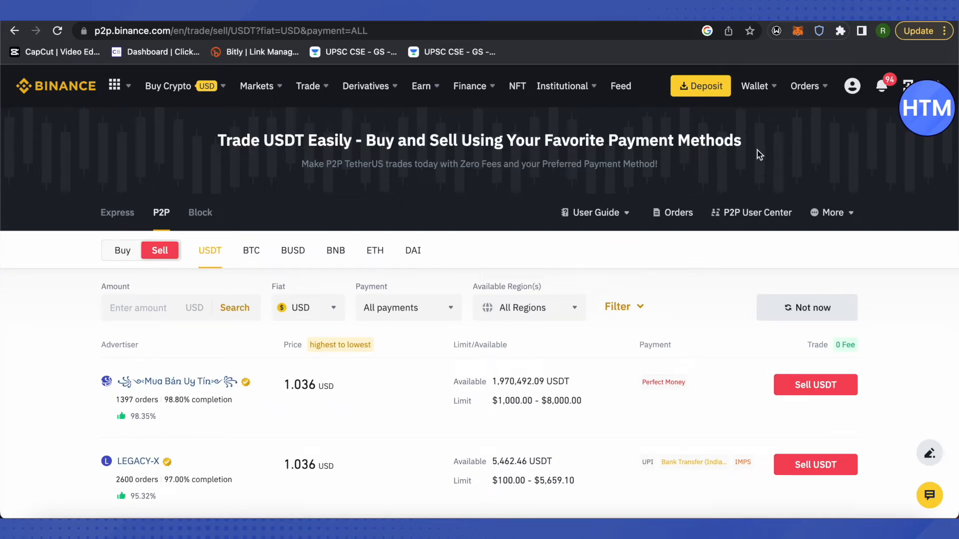
Step: Open the Fiat and Spot wallet from the Wallet menu to see the balance and coin list
{"action": "left_click", "coordinate": [754, 86]}
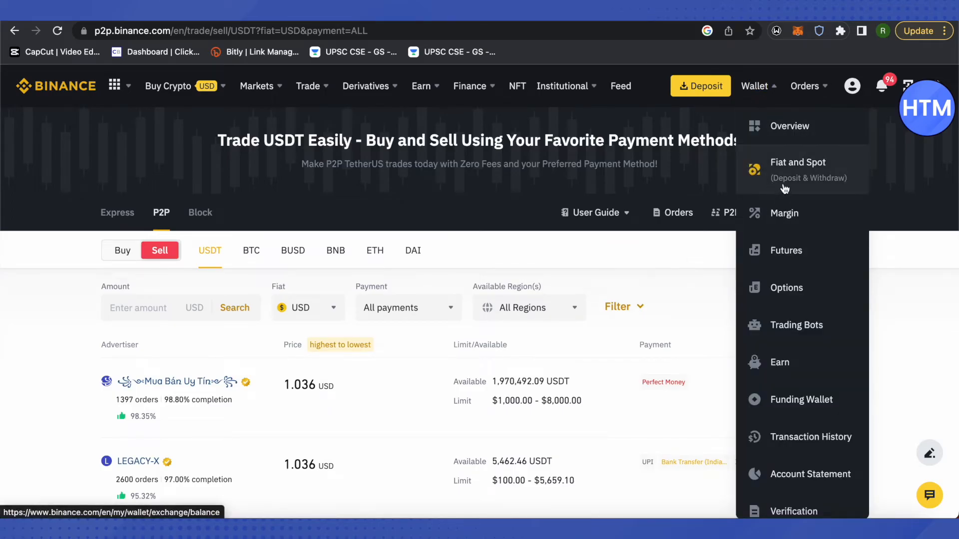
{"action": "left_click", "coordinate": [797, 161]}
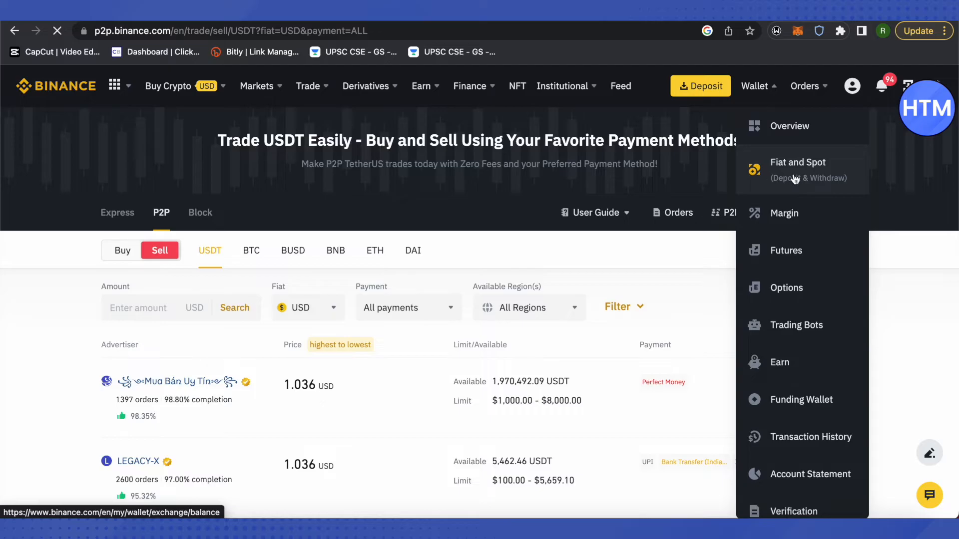
{"action": "left_click", "coordinate": [797, 162]}
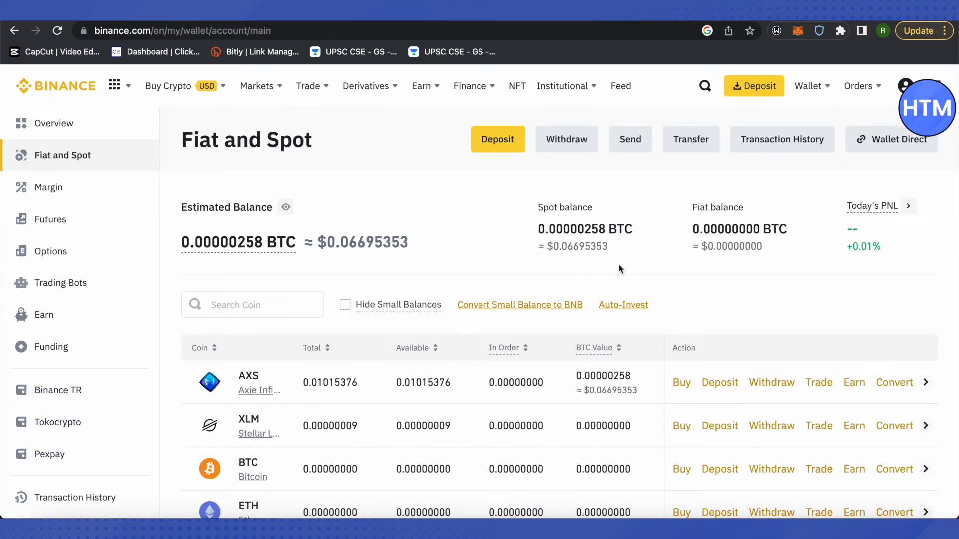
{"action": "mouse_move", "coordinate": [634, 272]}
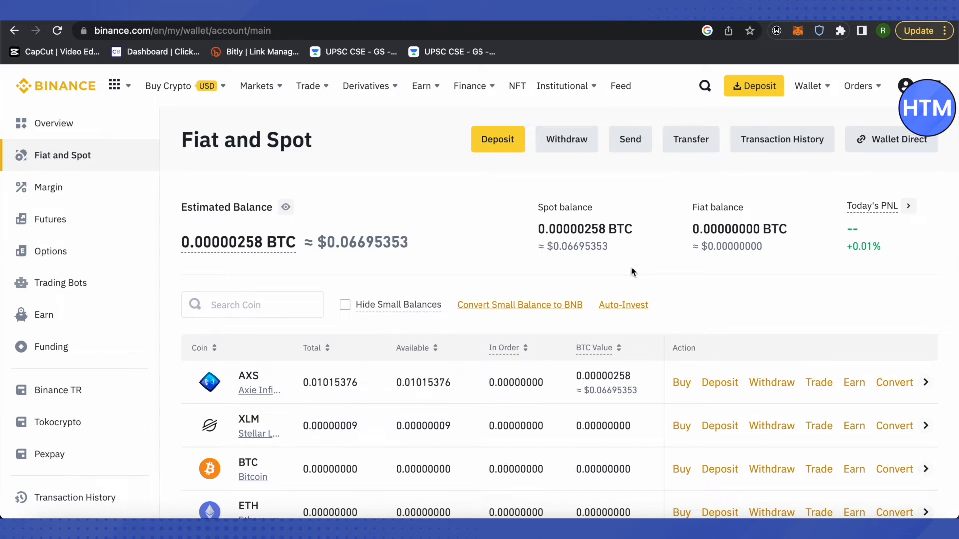
{"action": "mouse_move", "coordinate": [651, 263]}
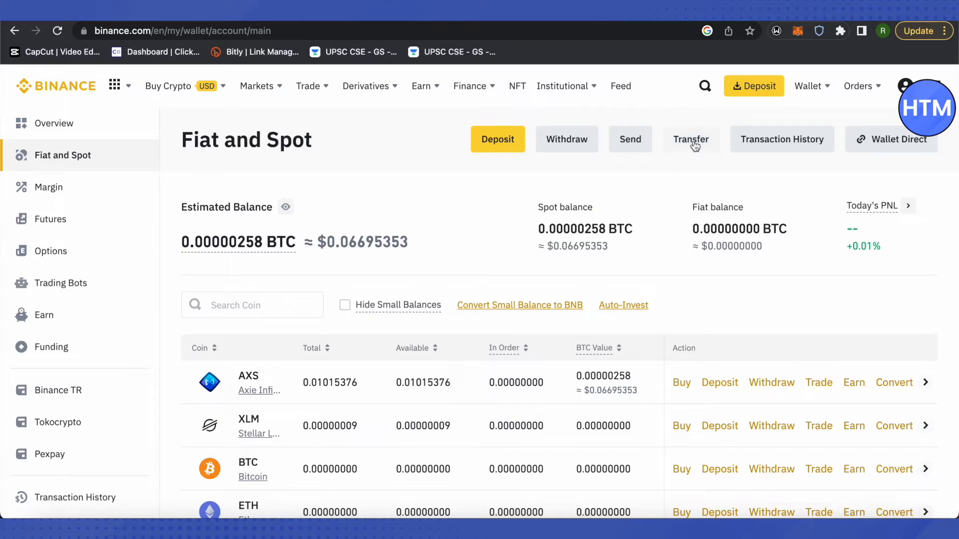
{"action": "left_click", "coordinate": [690, 139]}
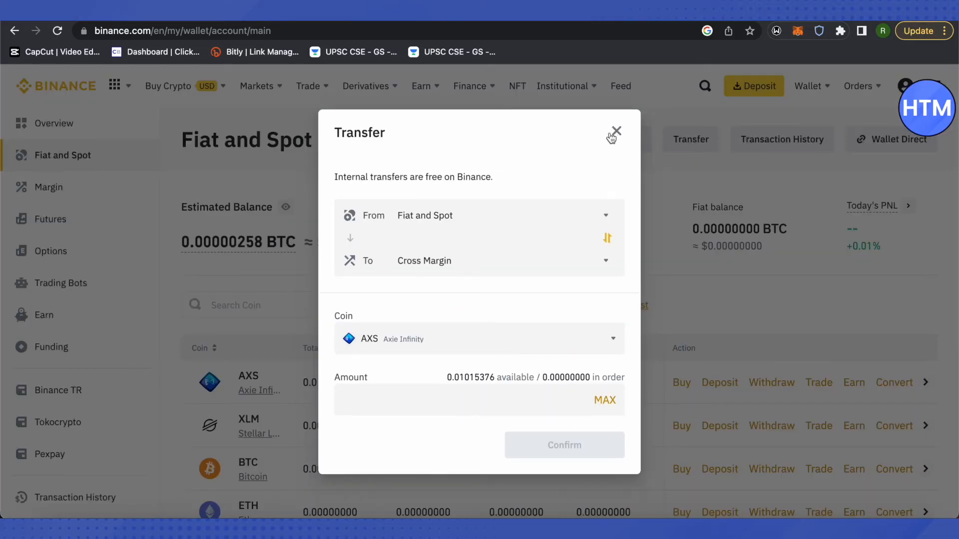
{"action": "mouse_move", "coordinate": [458, 276]}
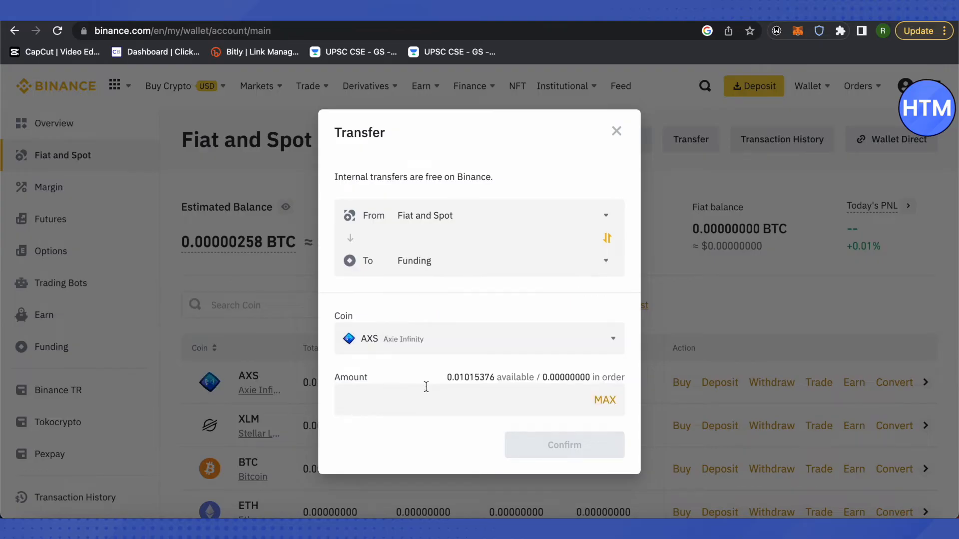
{"action": "left_click", "coordinate": [479, 338]}
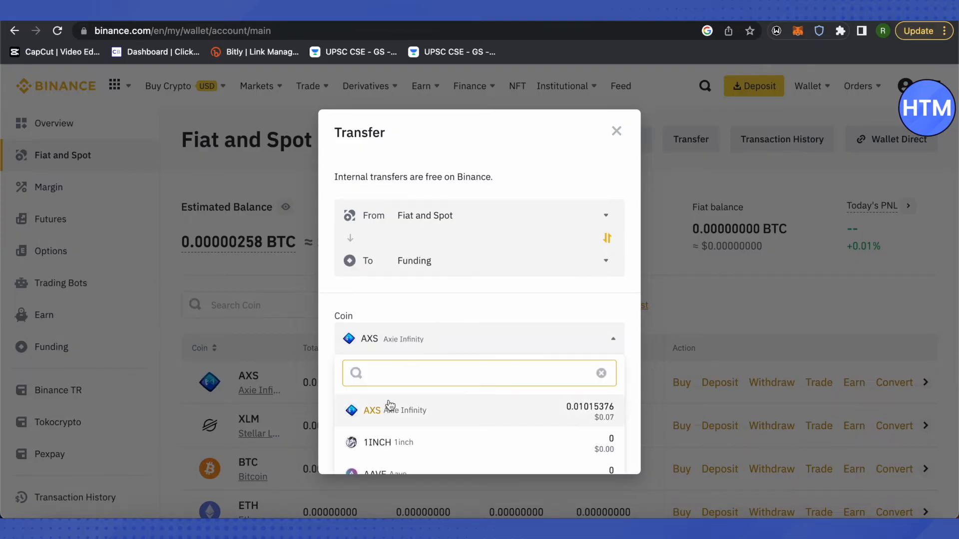
{"action": "type", "text": "usdt"}
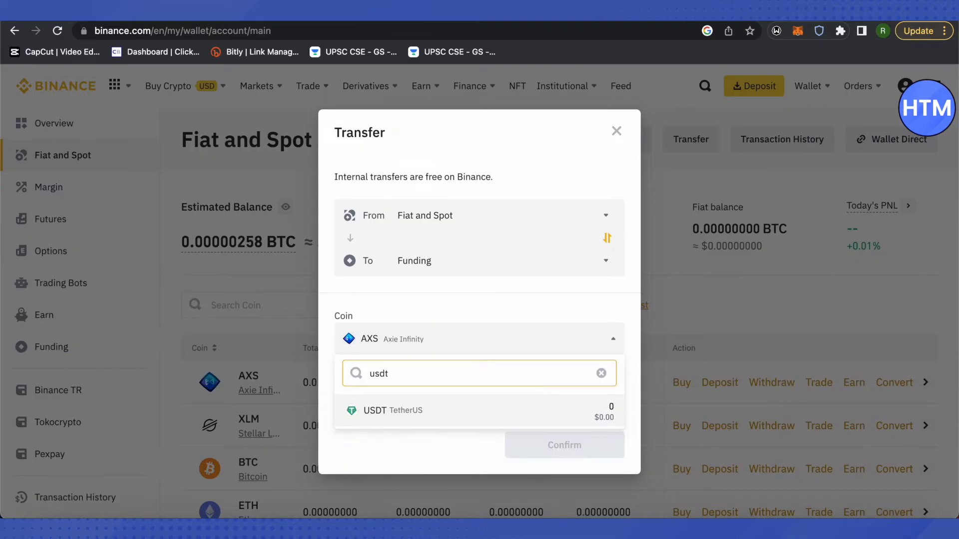
{"action": "left_click", "coordinate": [383, 411]}
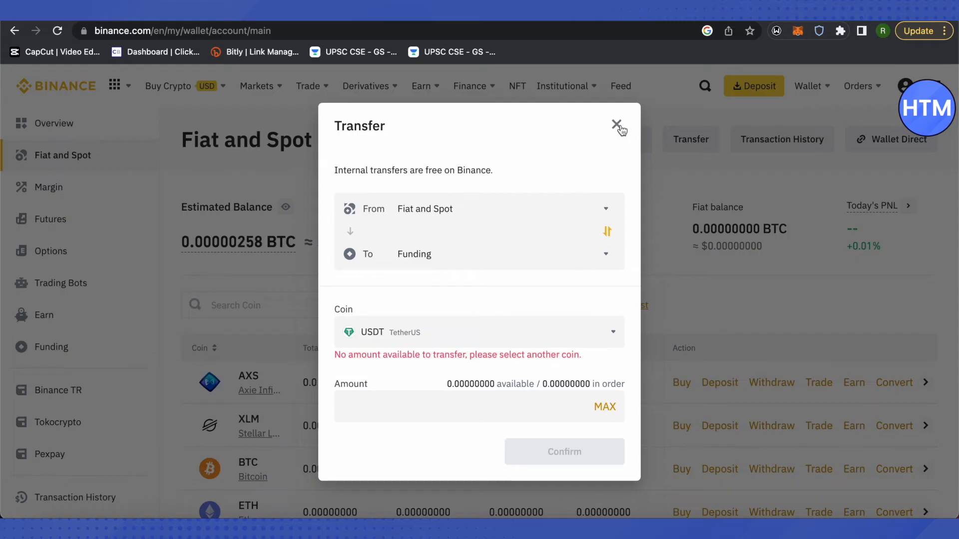
{"action": "left_click", "coordinate": [617, 125]}
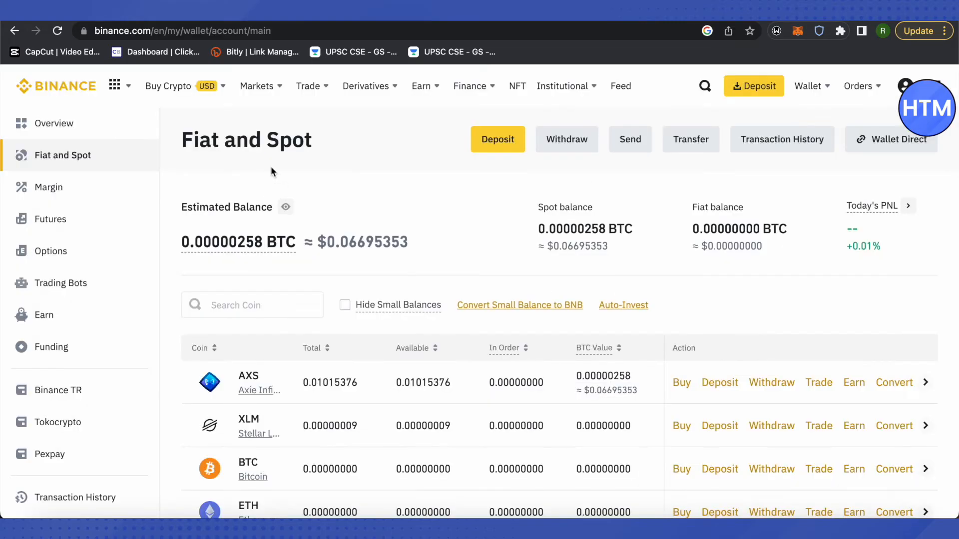
{"action": "mouse_move", "coordinate": [685, 52]}
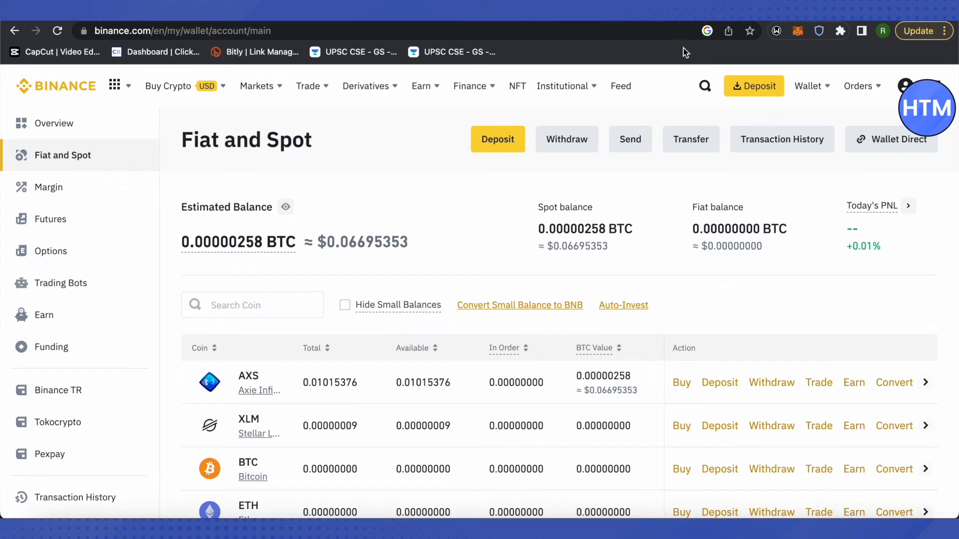
Step: Return to P2P Trading via Buy Crypto and switch to the Sell USDT offers
{"action": "left_click", "coordinate": [170, 86]}
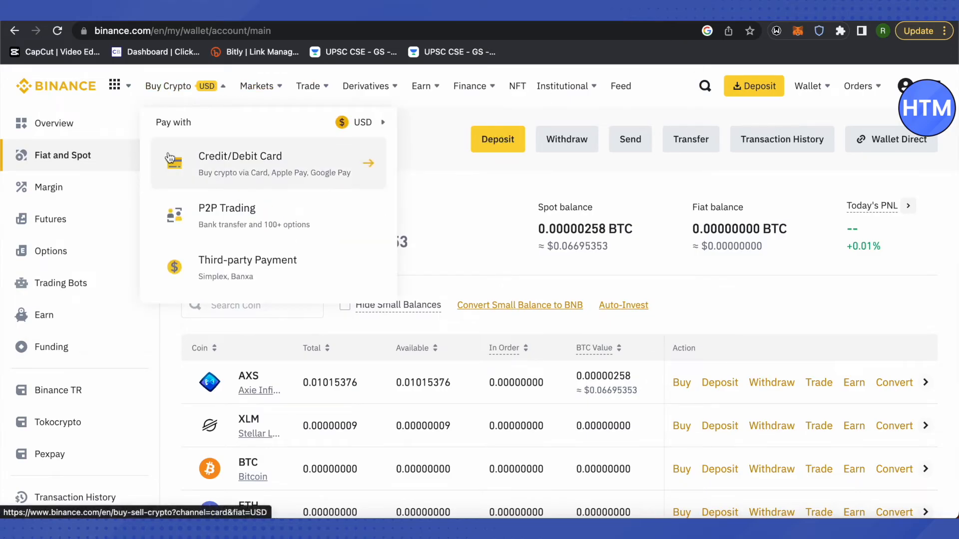
{"action": "mouse_move", "coordinate": [252, 227]}
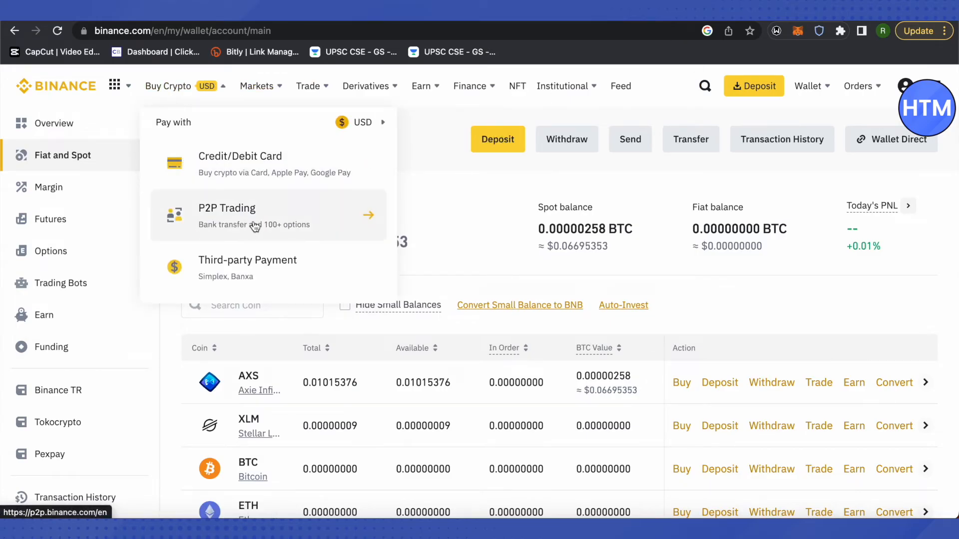
{"action": "left_click", "coordinate": [227, 216]}
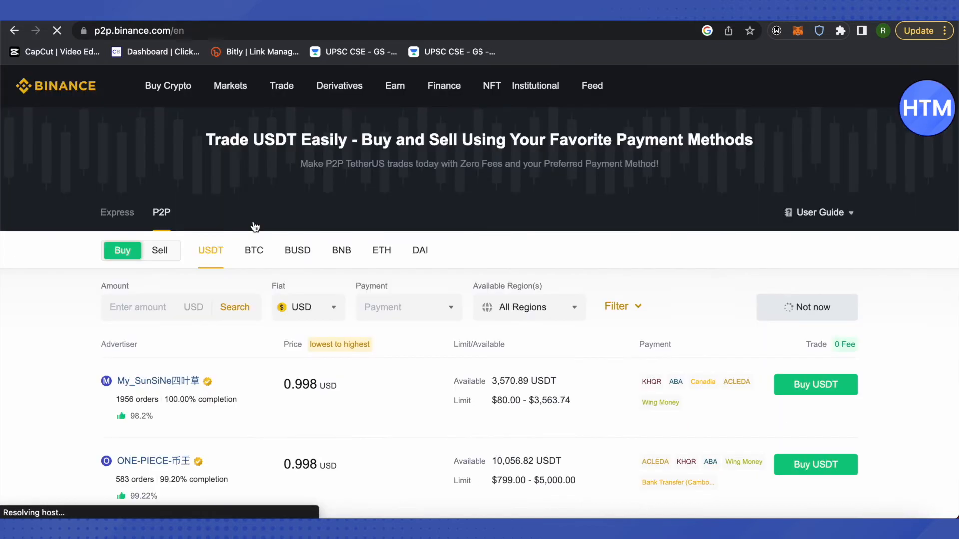
{"action": "left_click", "coordinate": [160, 250]}
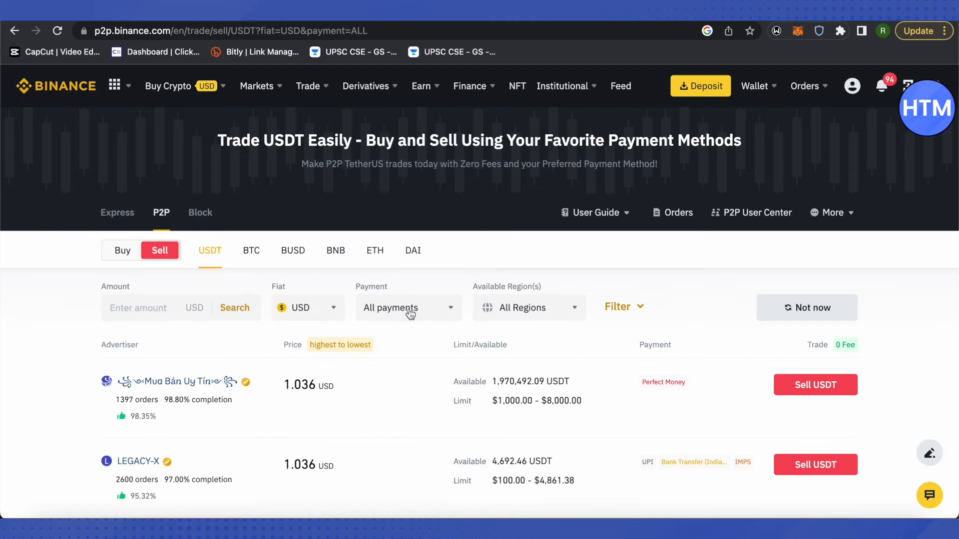
Step: Filter the USDT sell offers to Perfect Money payments and browse the advertisers
{"action": "left_click", "coordinate": [408, 308]}
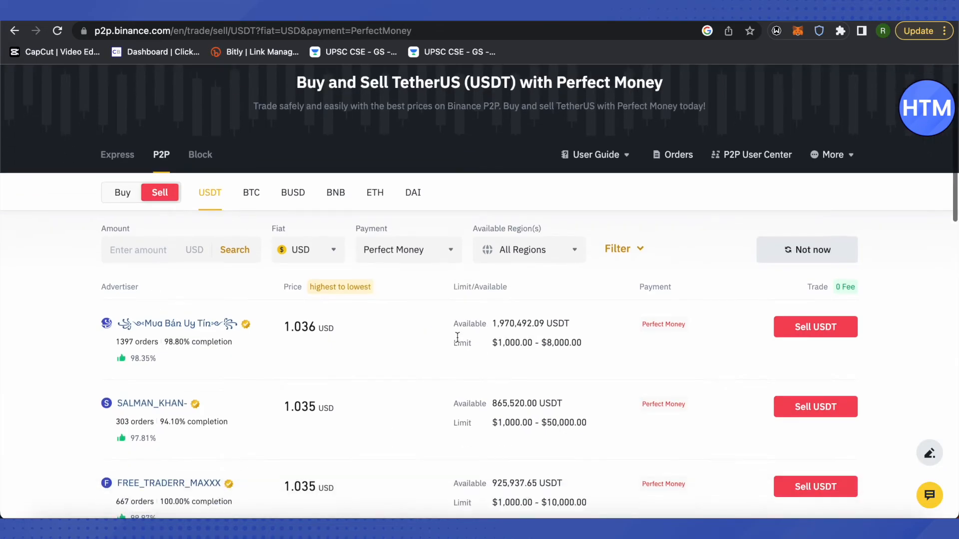
{"action": "scroll", "scroll_direction": "down", "scroll_amount": 3}
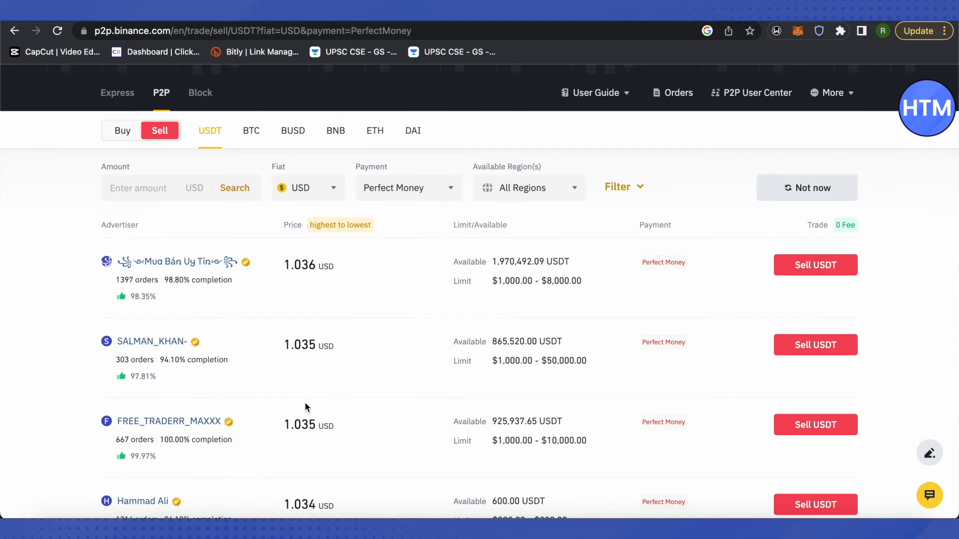
{"action": "mouse_move", "coordinate": [366, 388]}
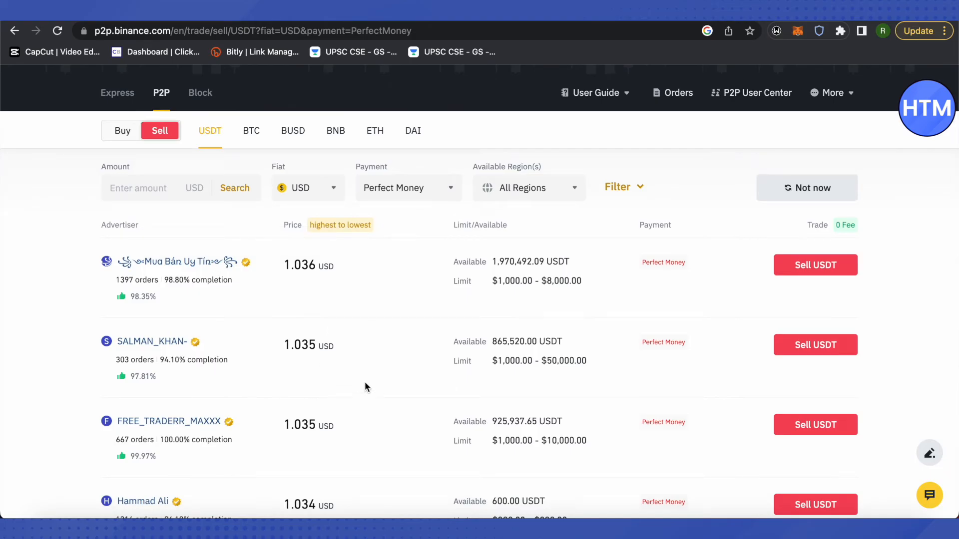
{"action": "scroll", "scroll_direction": "down", "scroll_amount": 3}
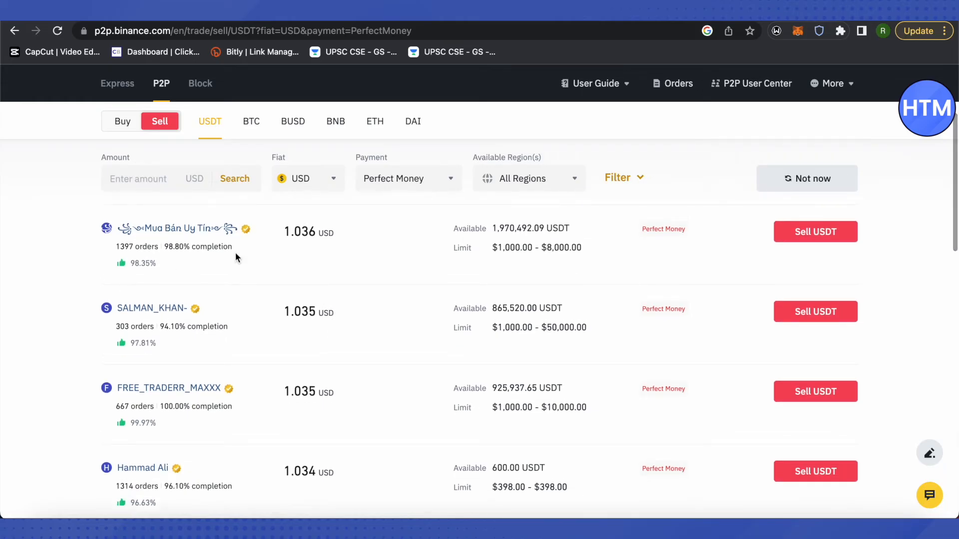
{"action": "scroll", "scroll_direction": "down", "scroll_amount": 3}
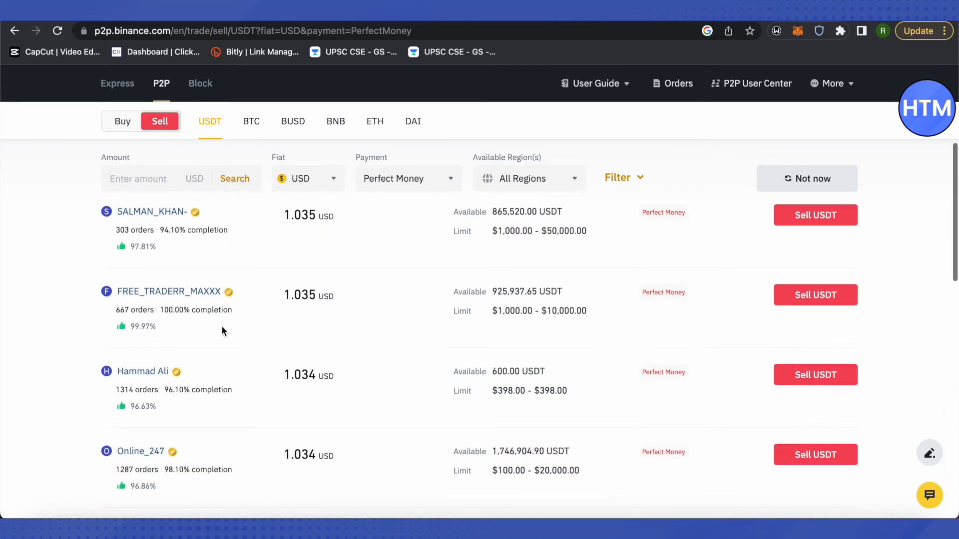
{"action": "mouse_move", "coordinate": [259, 331]}
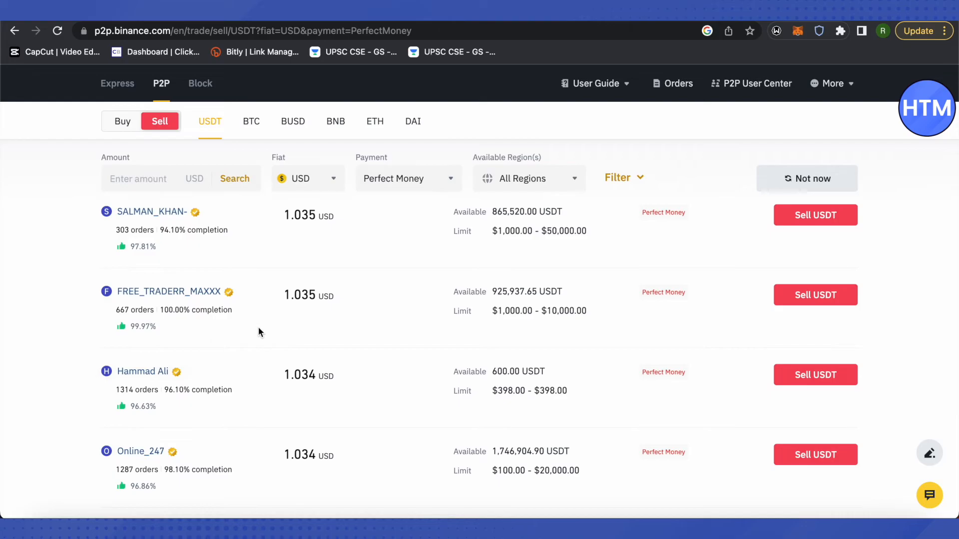
{"action": "mouse_move", "coordinate": [273, 327]}
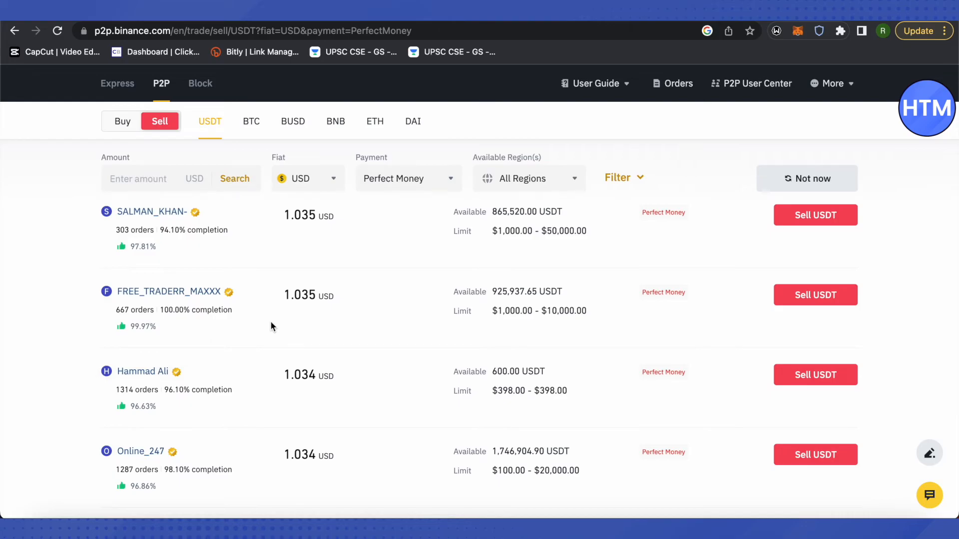
{"action": "mouse_move", "coordinate": [544, 286]}
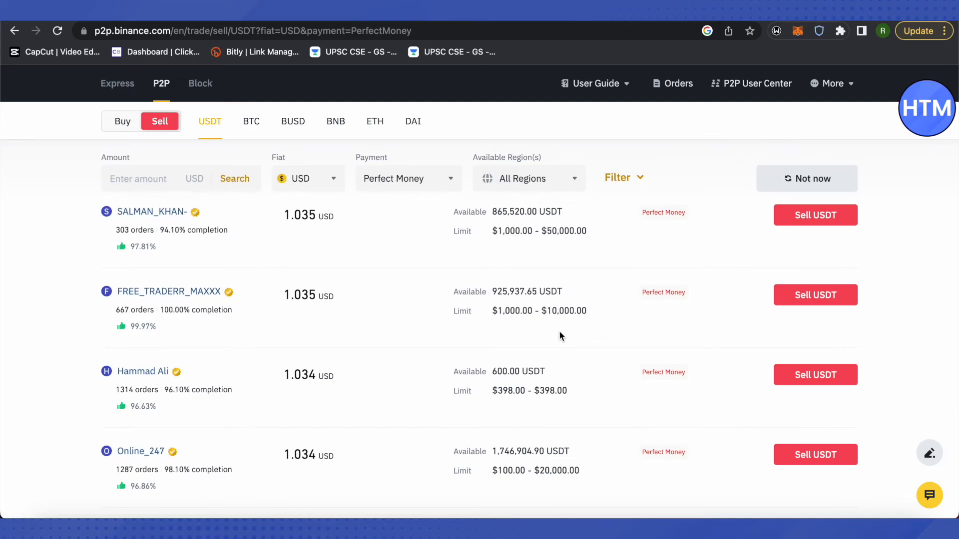
{"action": "mouse_move", "coordinate": [575, 331]}
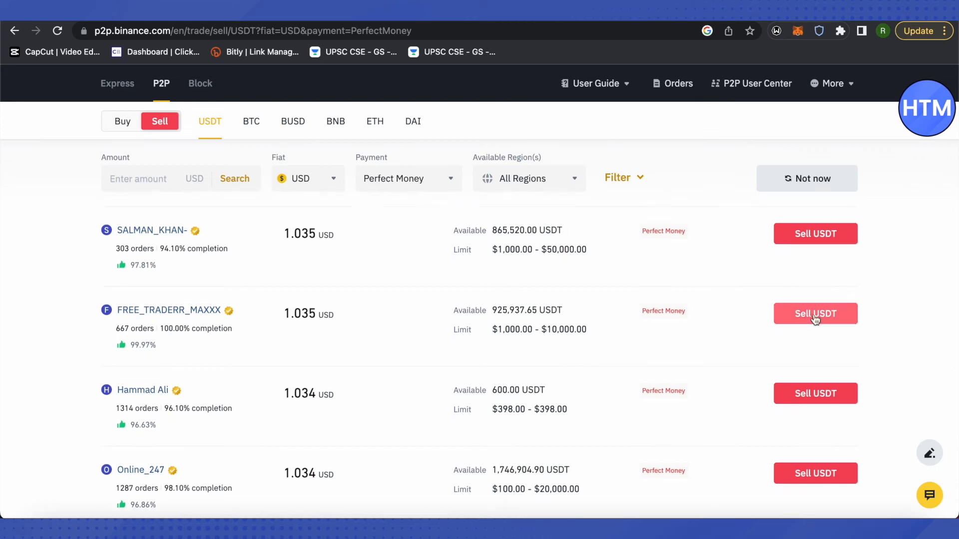
{"action": "mouse_move", "coordinate": [819, 320]}
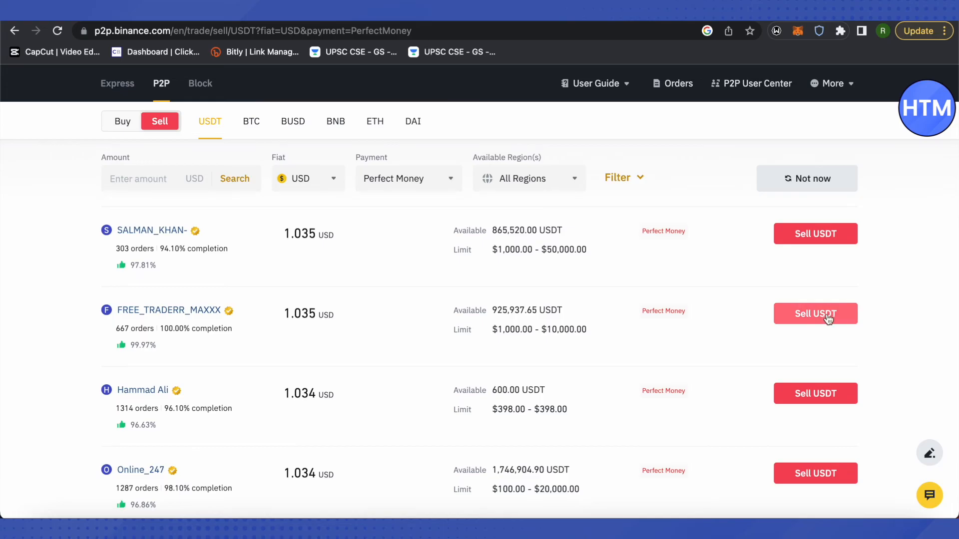
{"action": "left_click", "coordinate": [815, 313]}
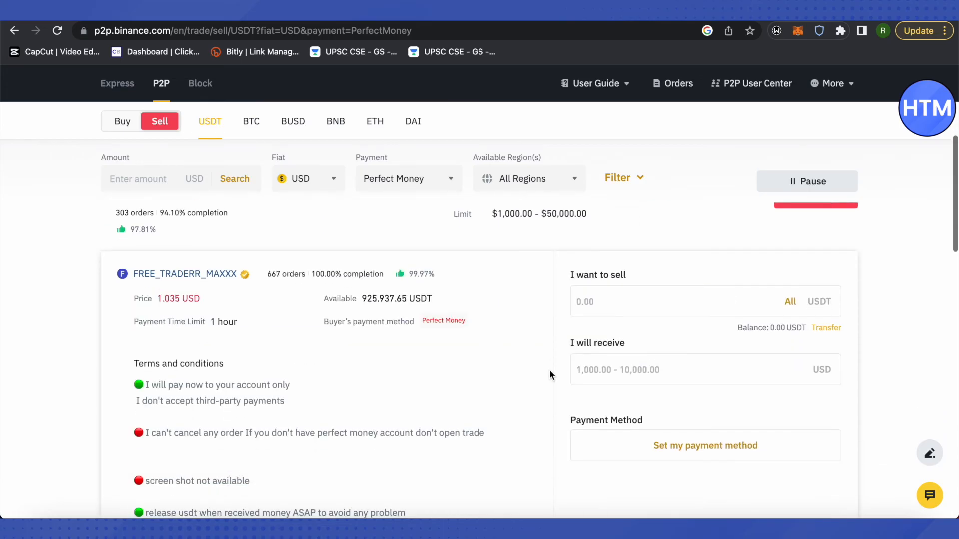
{"action": "type", "text": "1"}
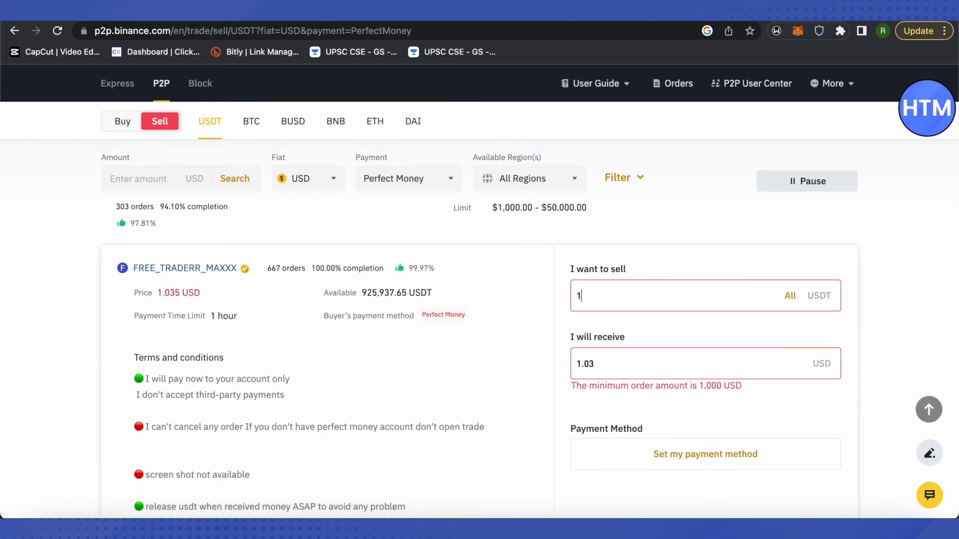
{"action": "type", "text": "000"}
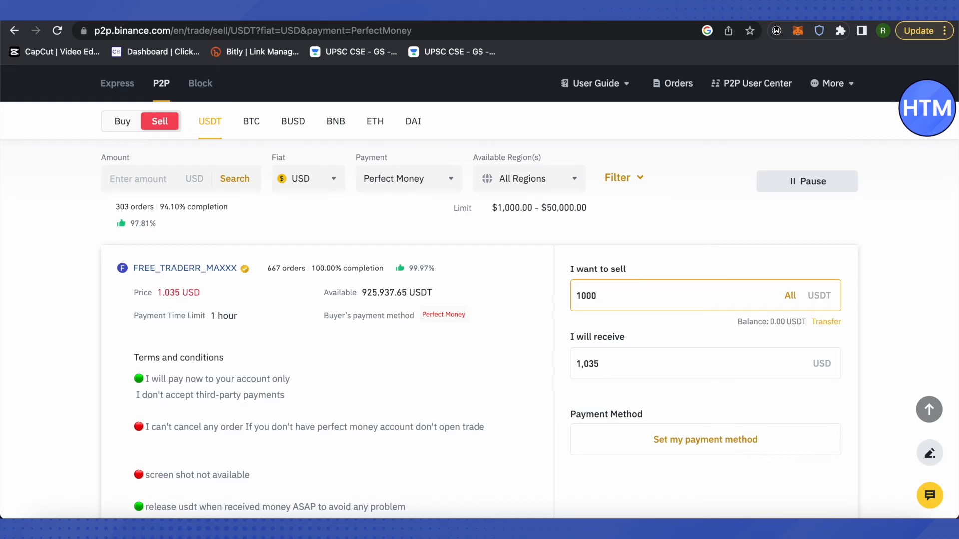
{"action": "scroll", "scroll_direction": "down", "scroll_amount": 3}
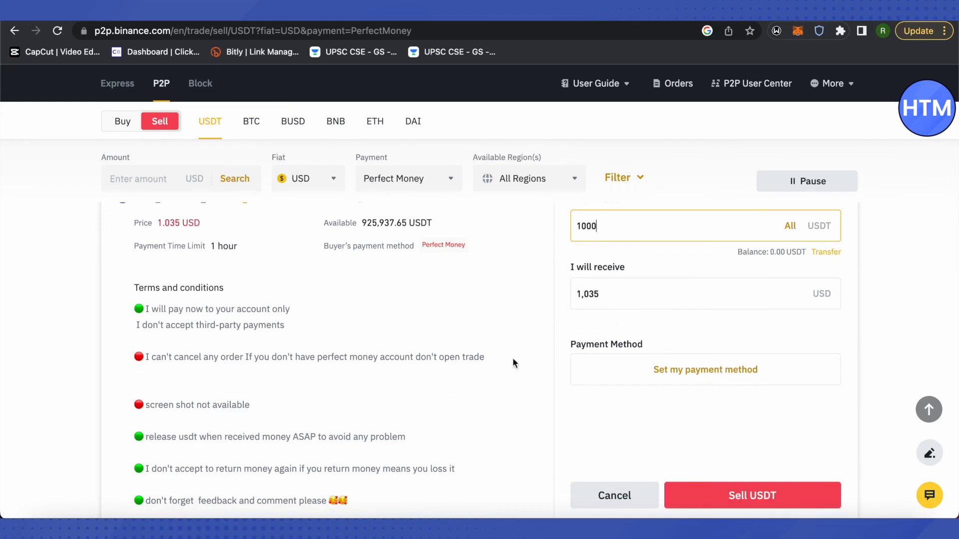
{"action": "left_click", "coordinate": [704, 370]}
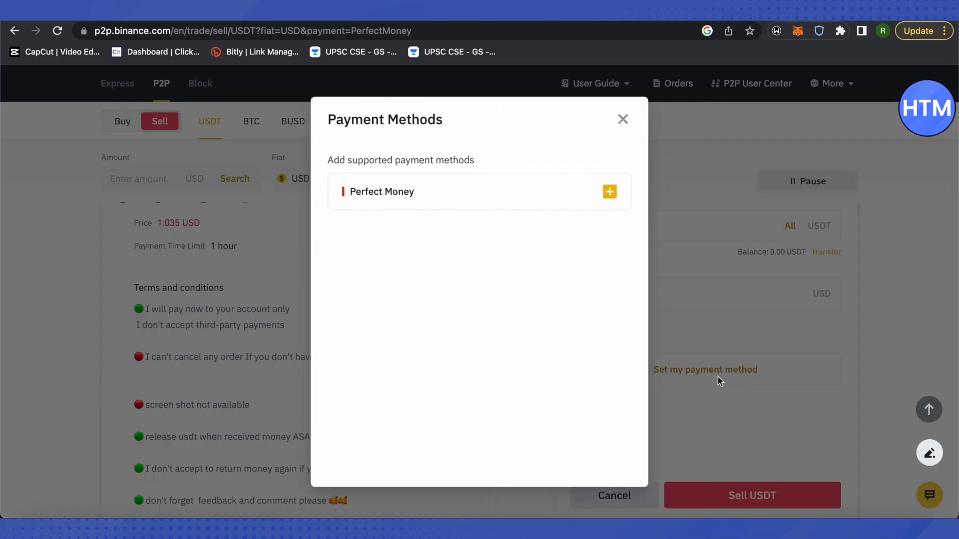